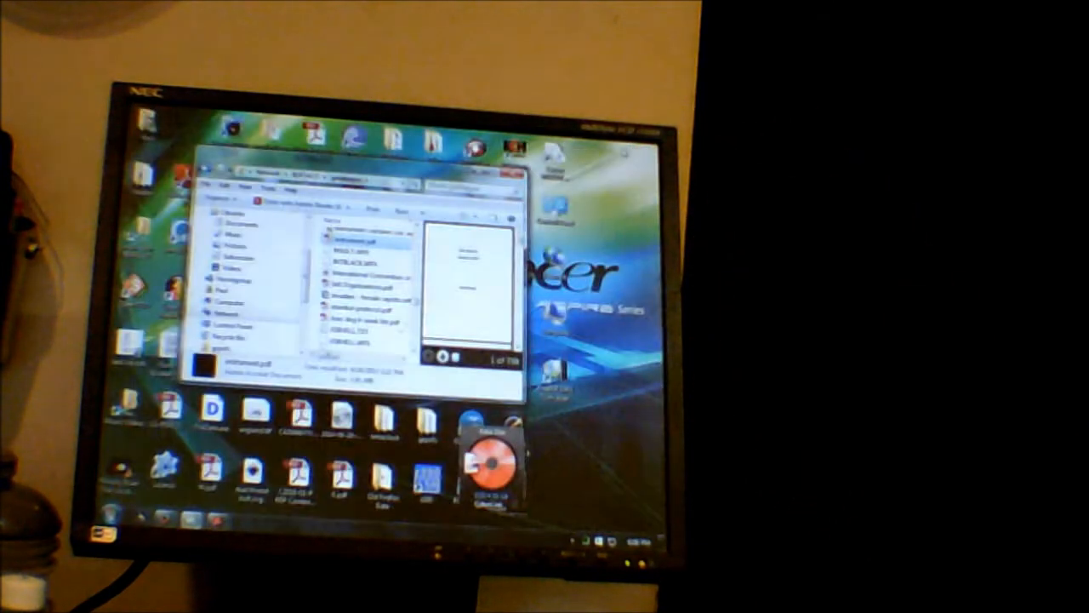
Open the Screen Resolution settings from the desktop context menu.
right_click(595, 255)
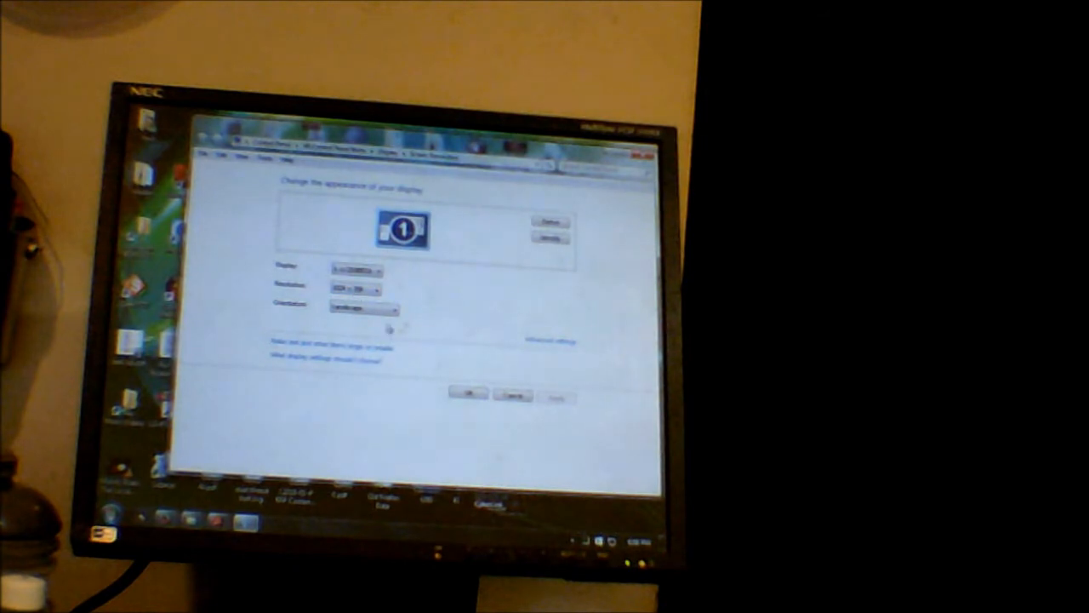
Set Orientation to Portrait, apply it, and view the full document page.
left_click(361, 310)
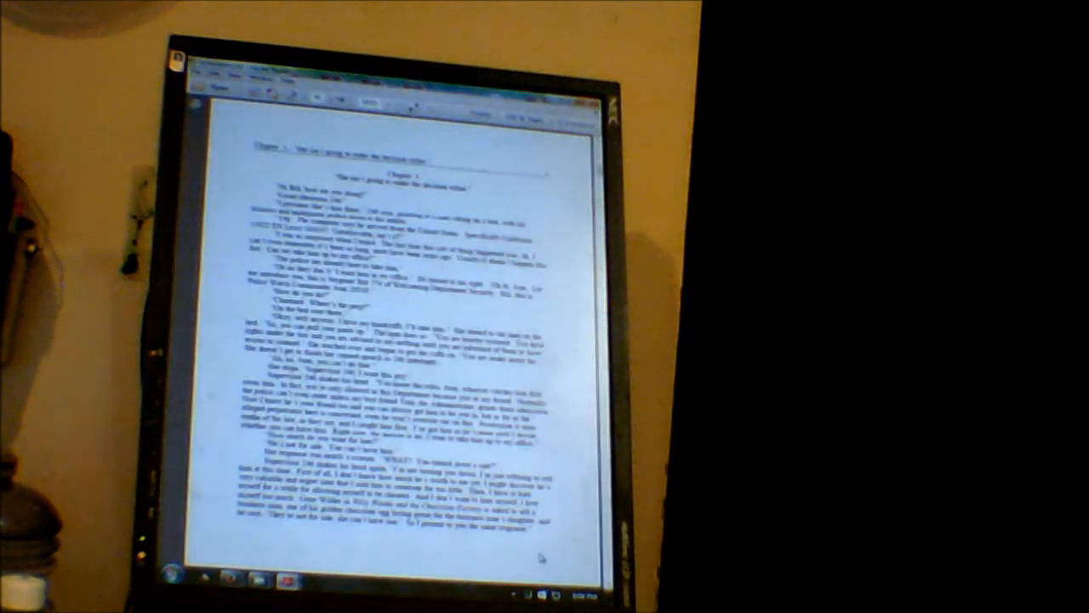
scroll("down", 3)
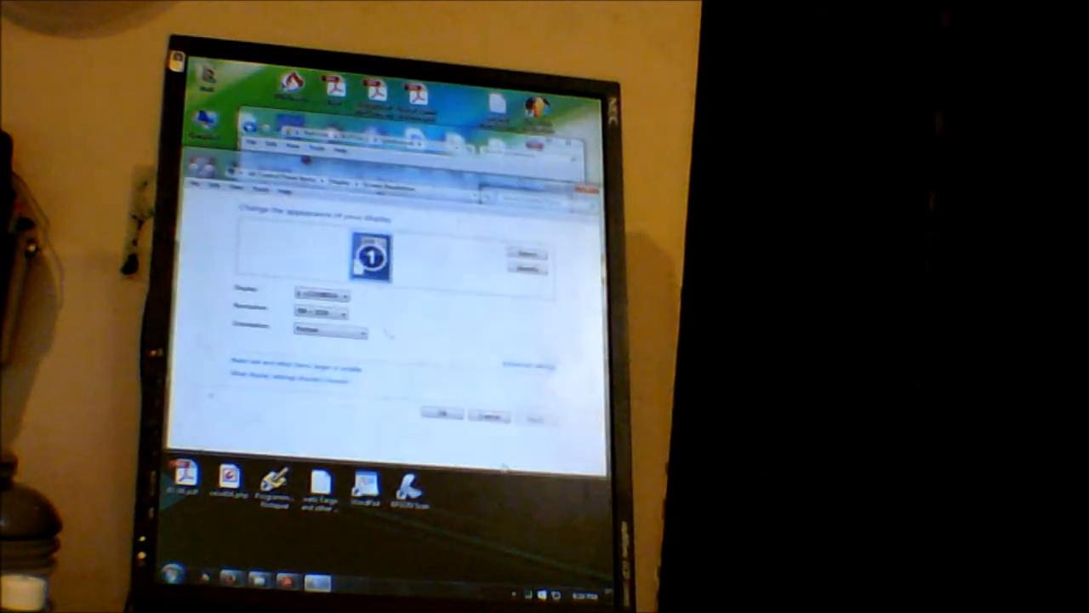
Expand the Orientation dropdown to list landscape and portrait choices.
left_click(330, 330)
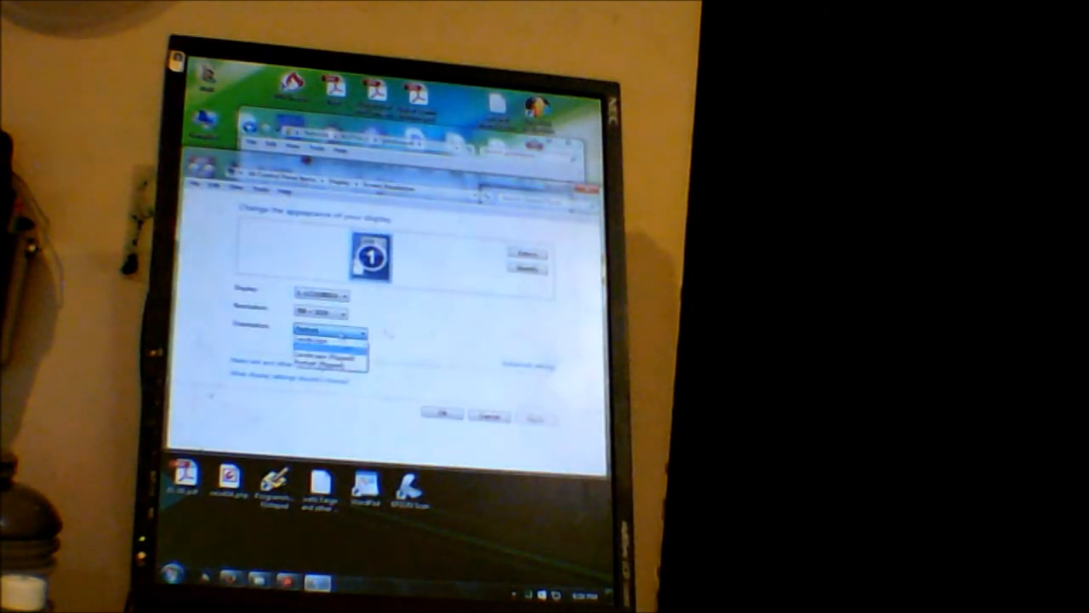